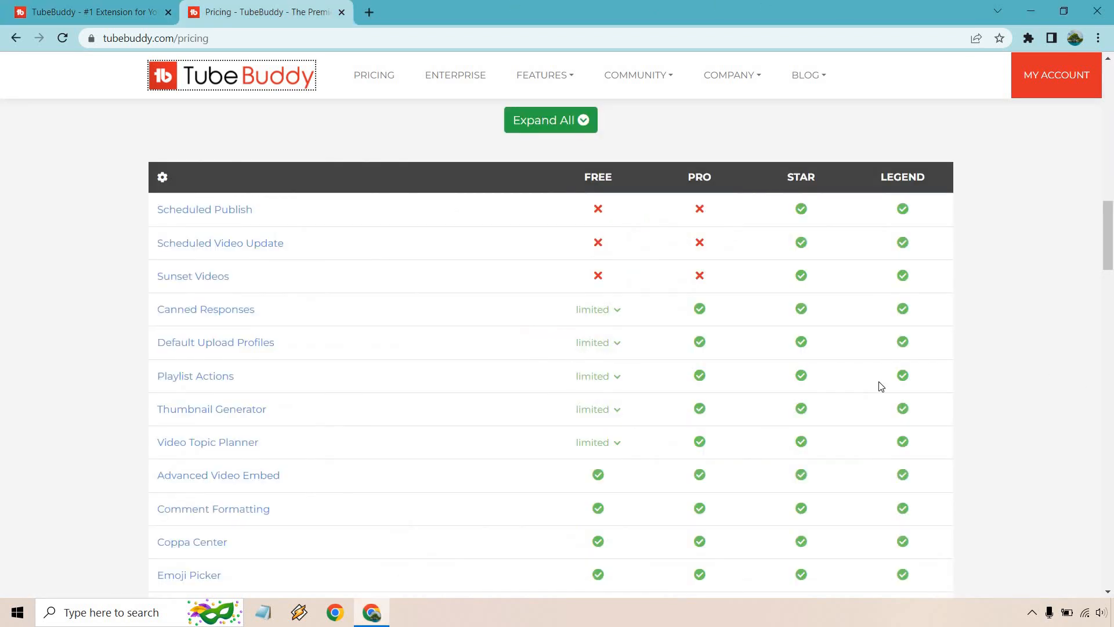
mouse_move(1044, 291)
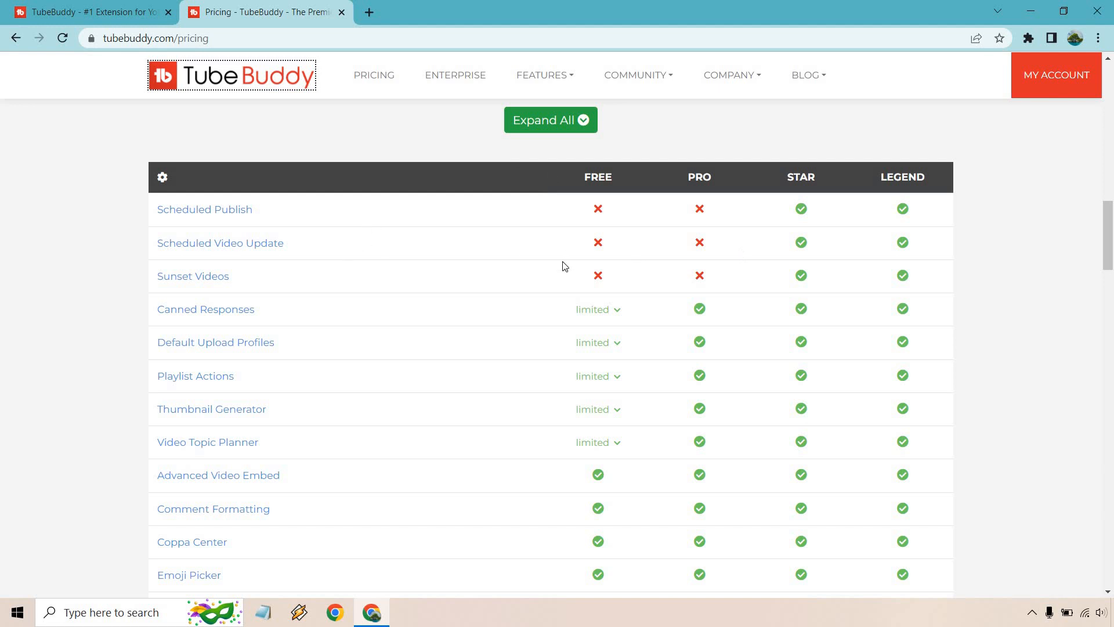
mouse_move(1035, 229)
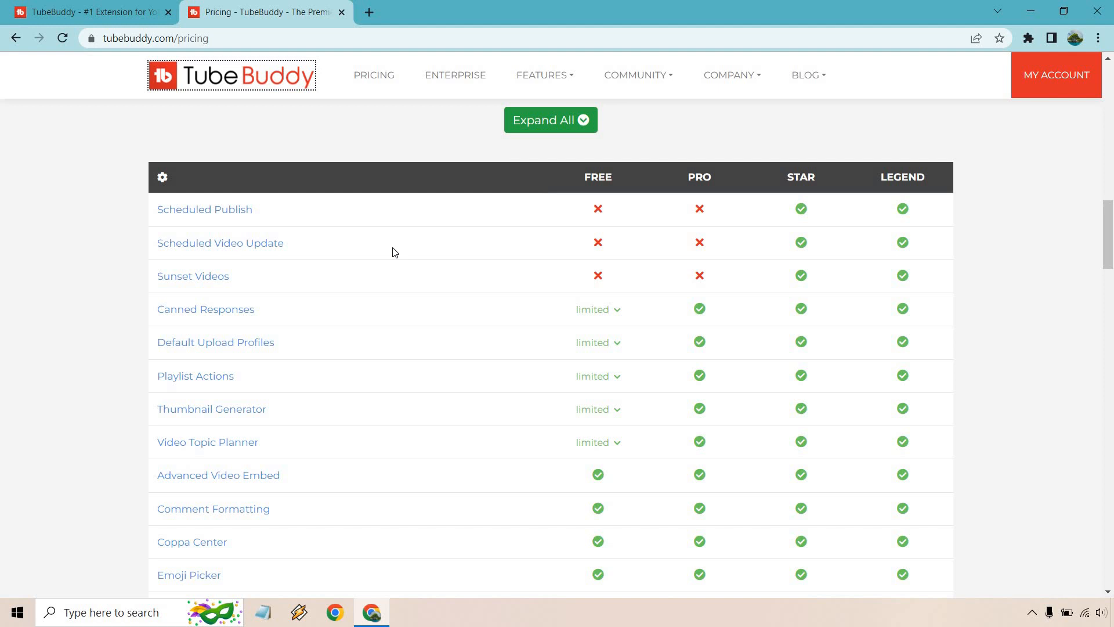
scroll("down", 3)
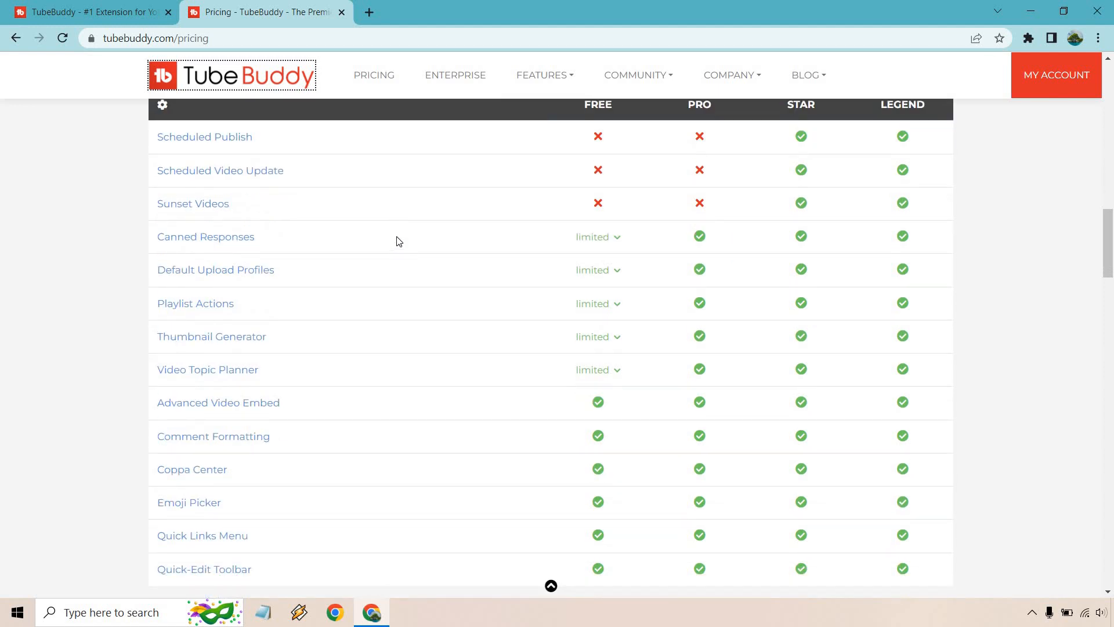
scroll("down", 3)
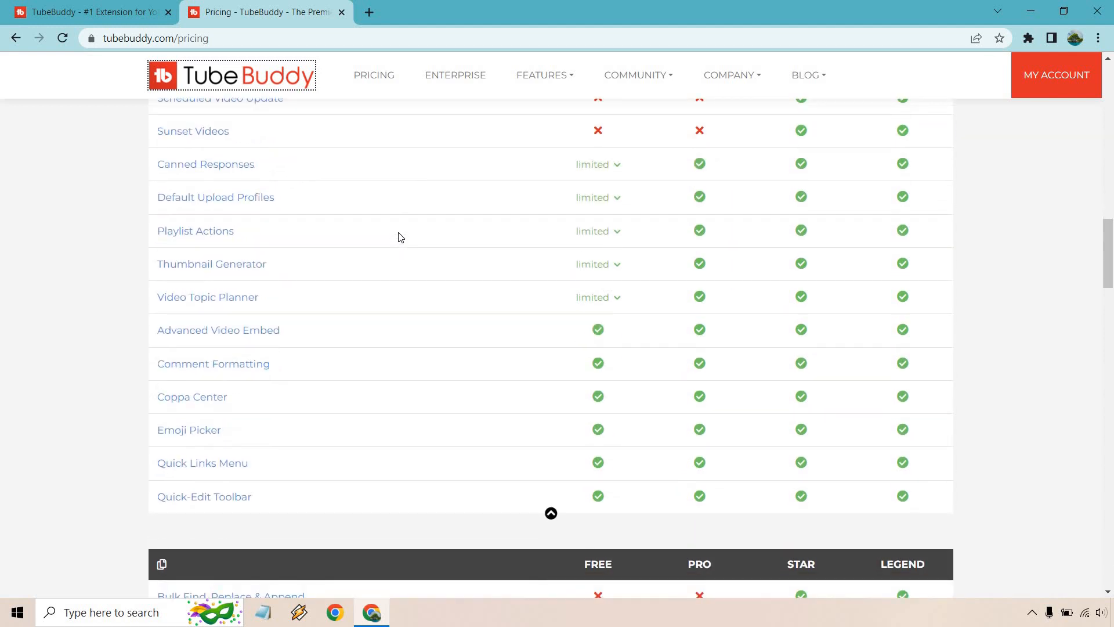
scroll("down", 3)
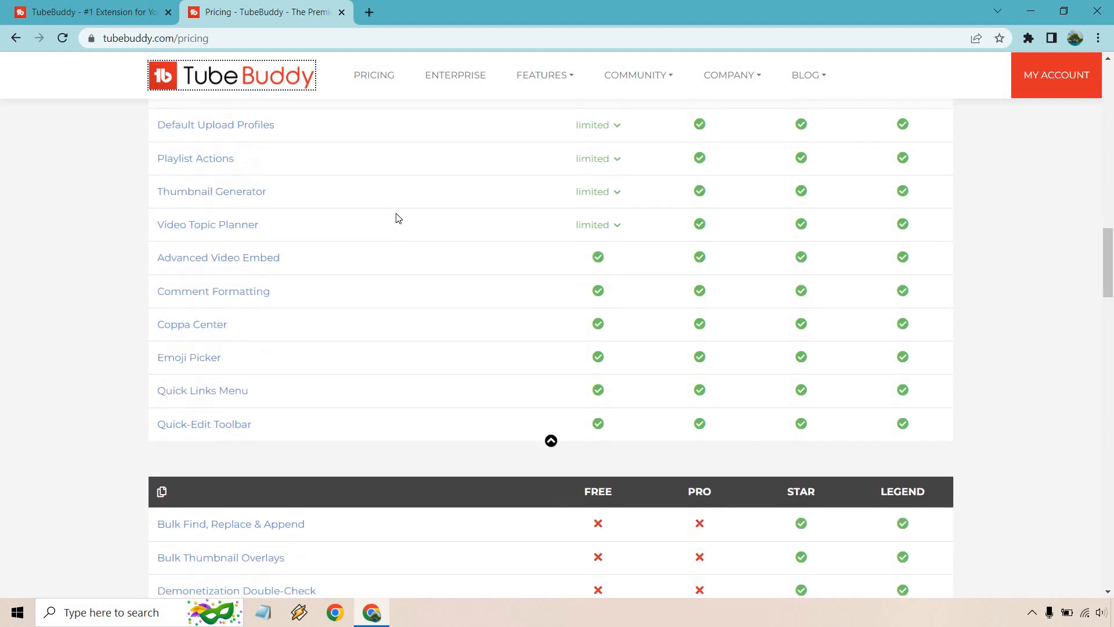
scroll("down", 3)
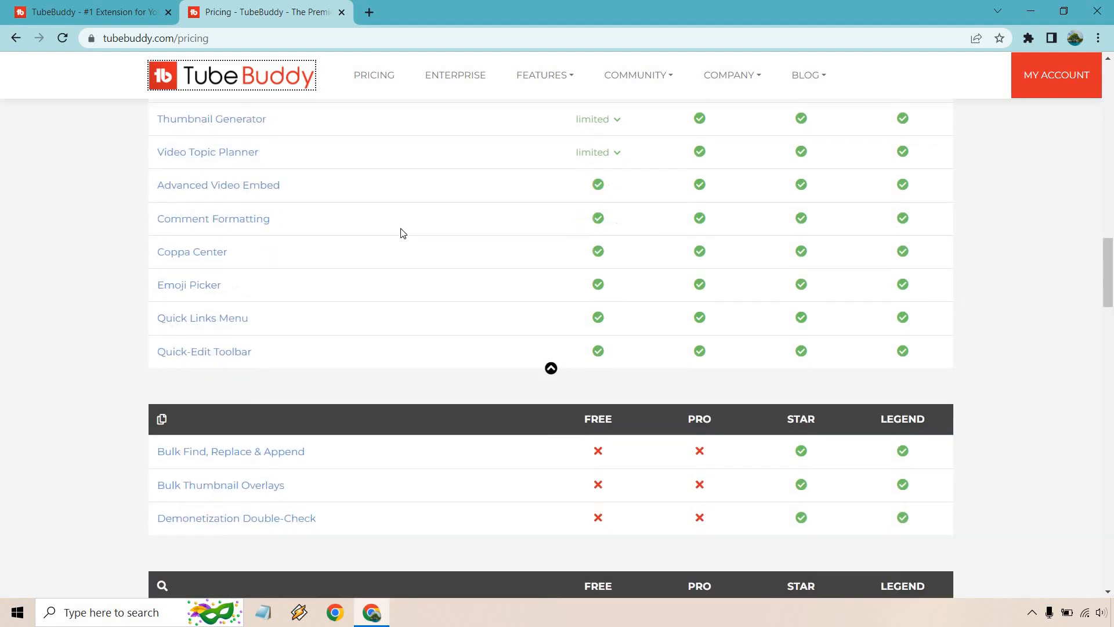
scroll("down", 3)
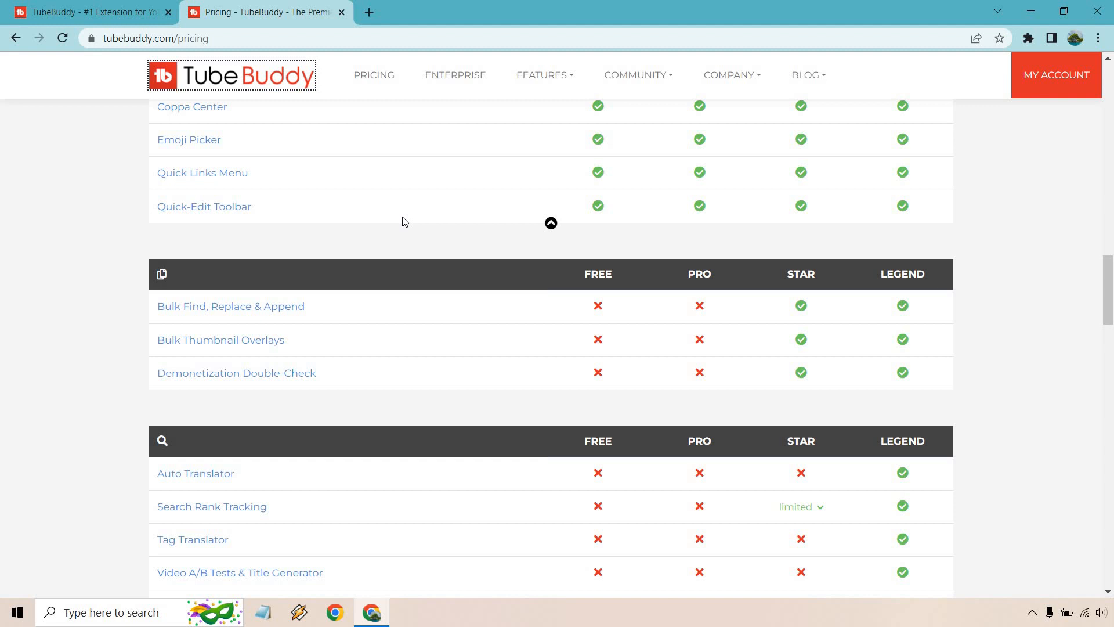
scroll("down", 3)
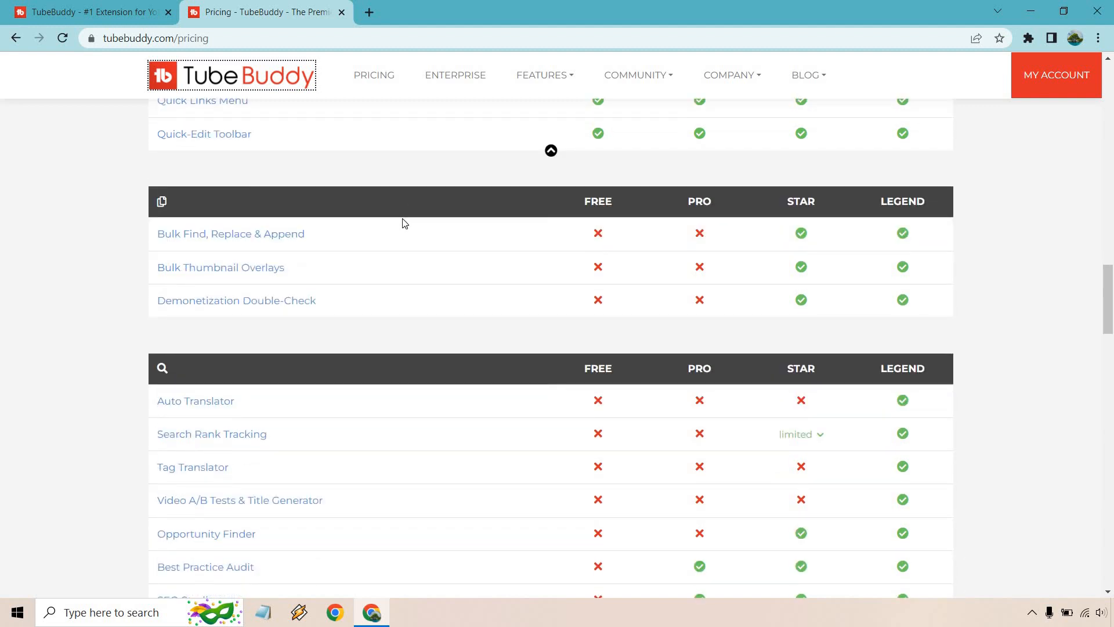
scroll("down", 3)
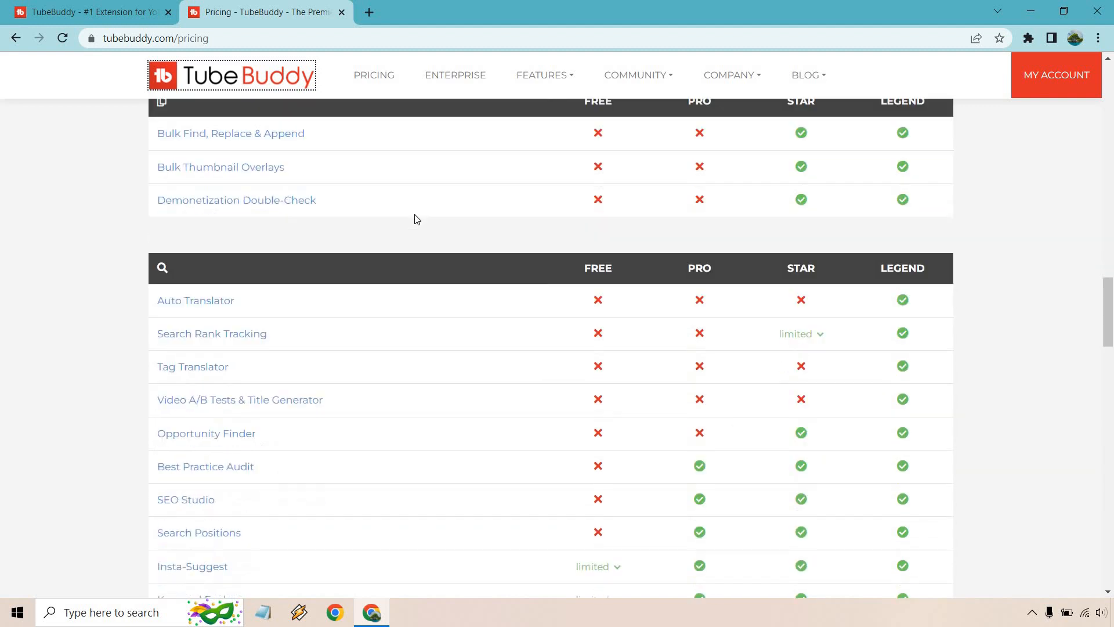
scroll("down", 3)
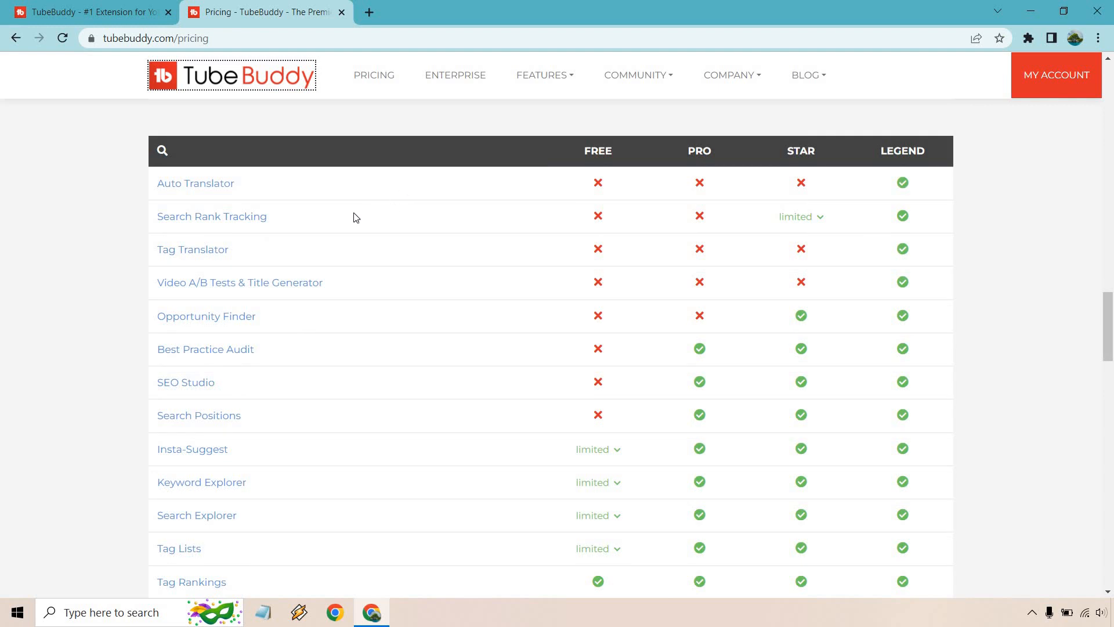
mouse_move(999, 224)
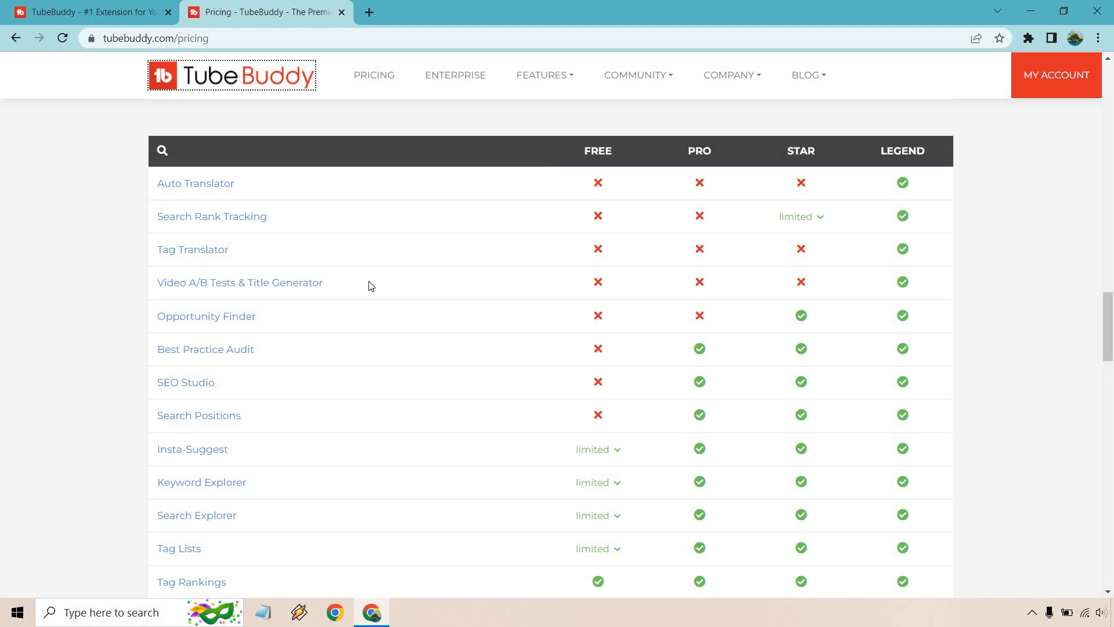
mouse_move(910, 289)
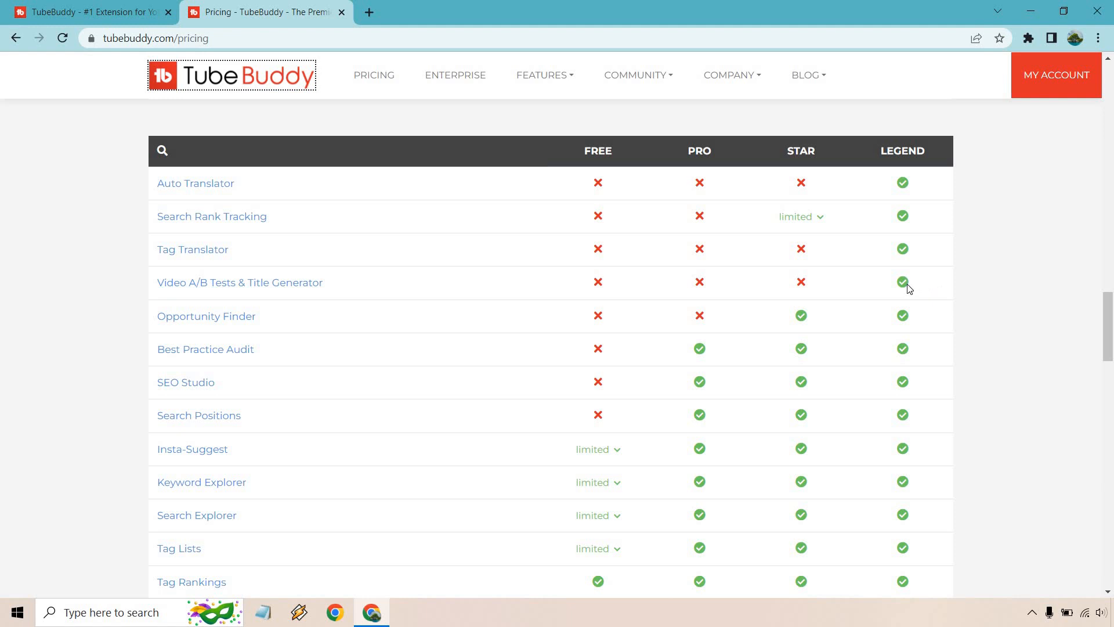
mouse_move(957, 286)
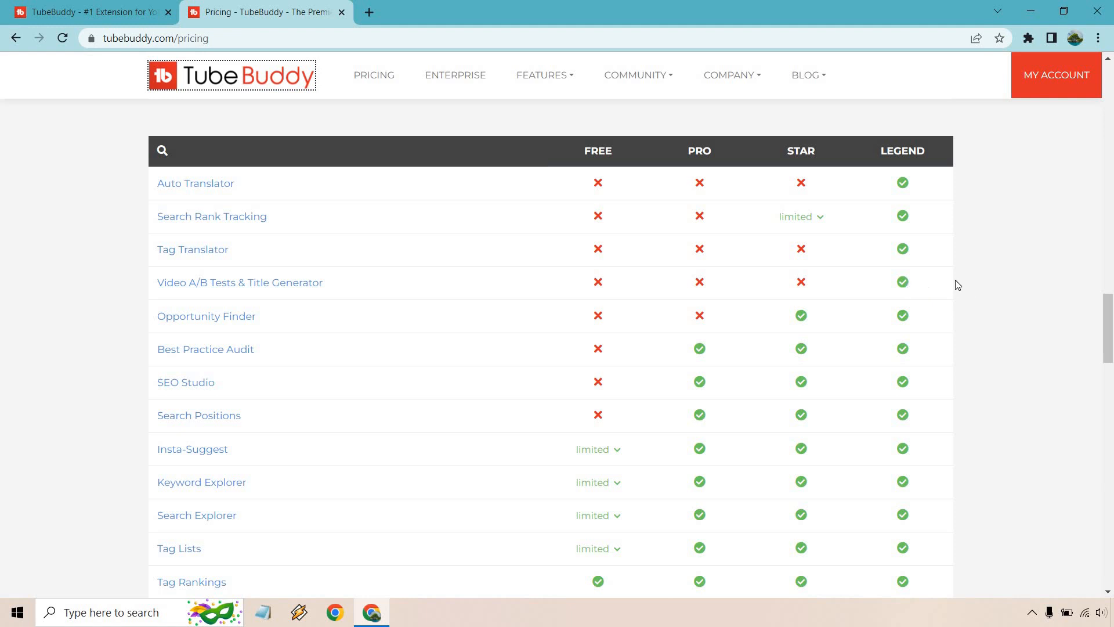
mouse_move(459, 259)
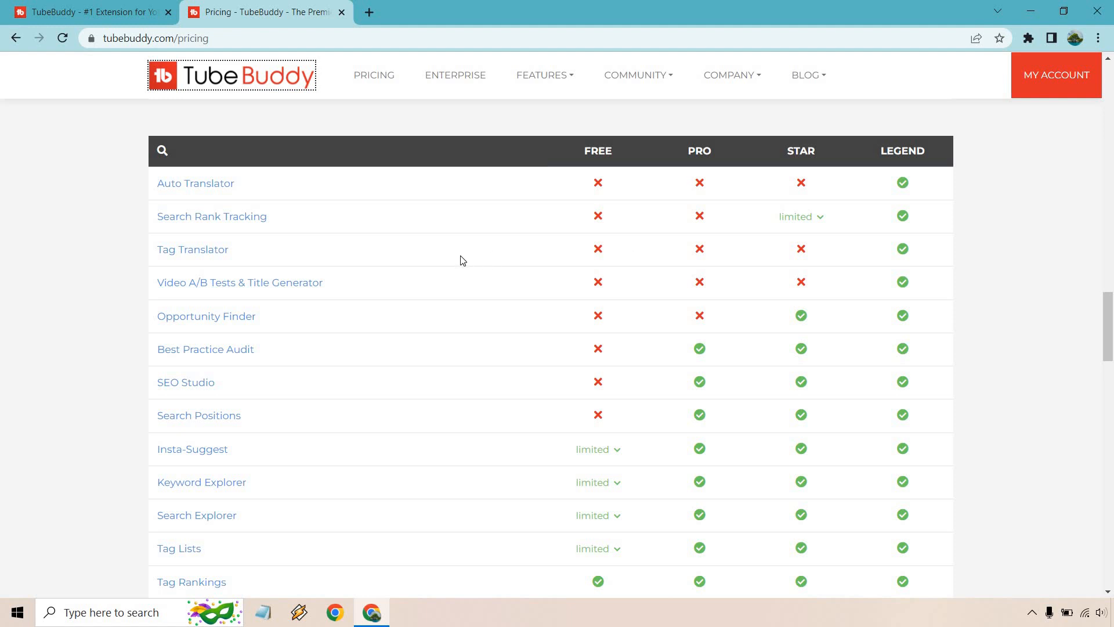
scroll("down", 3)
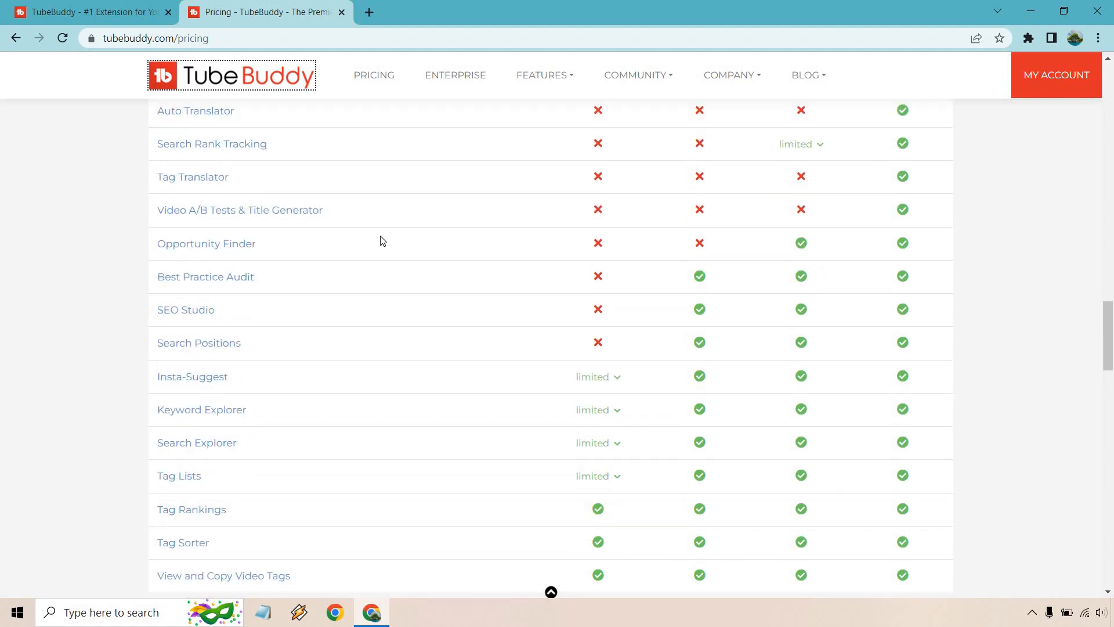
scroll("down", 3)
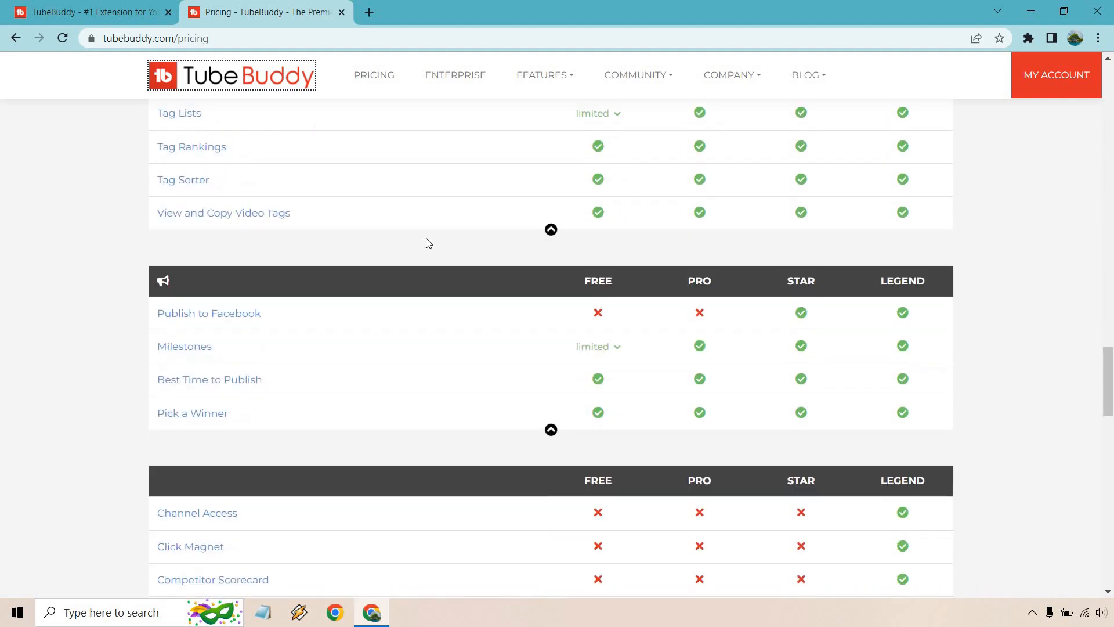
scroll("down", 3)
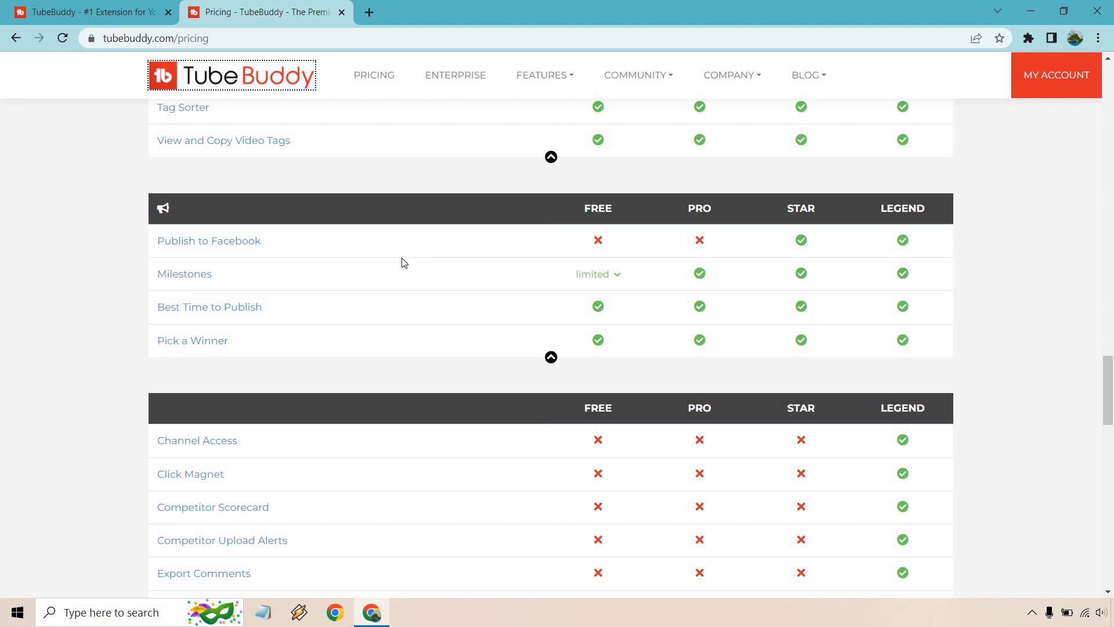
scroll("down", 3)
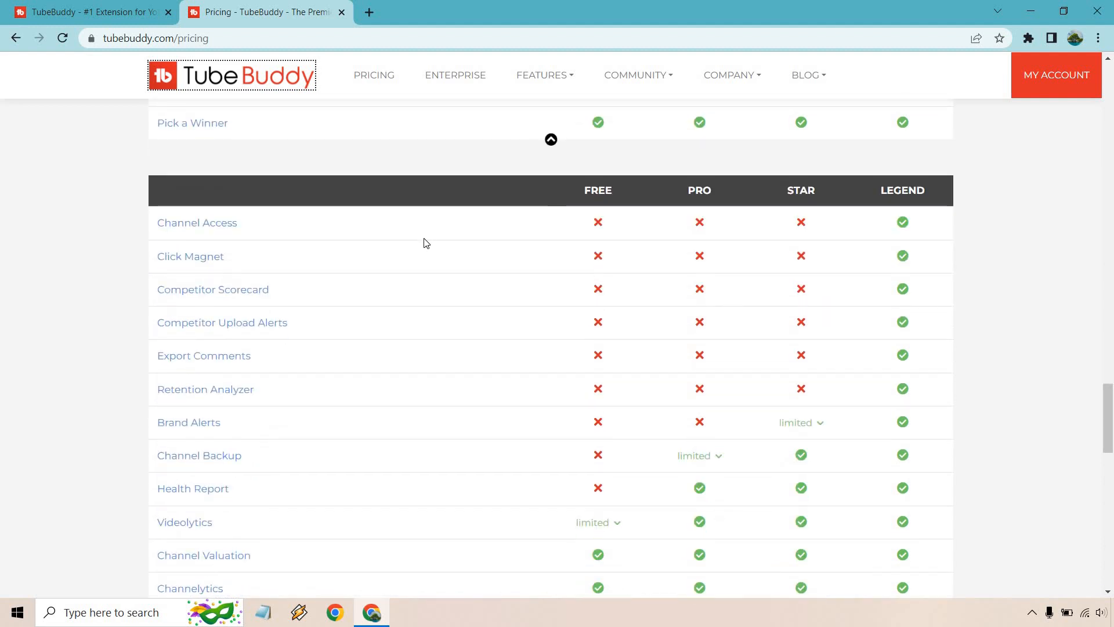
scroll("down", 3)
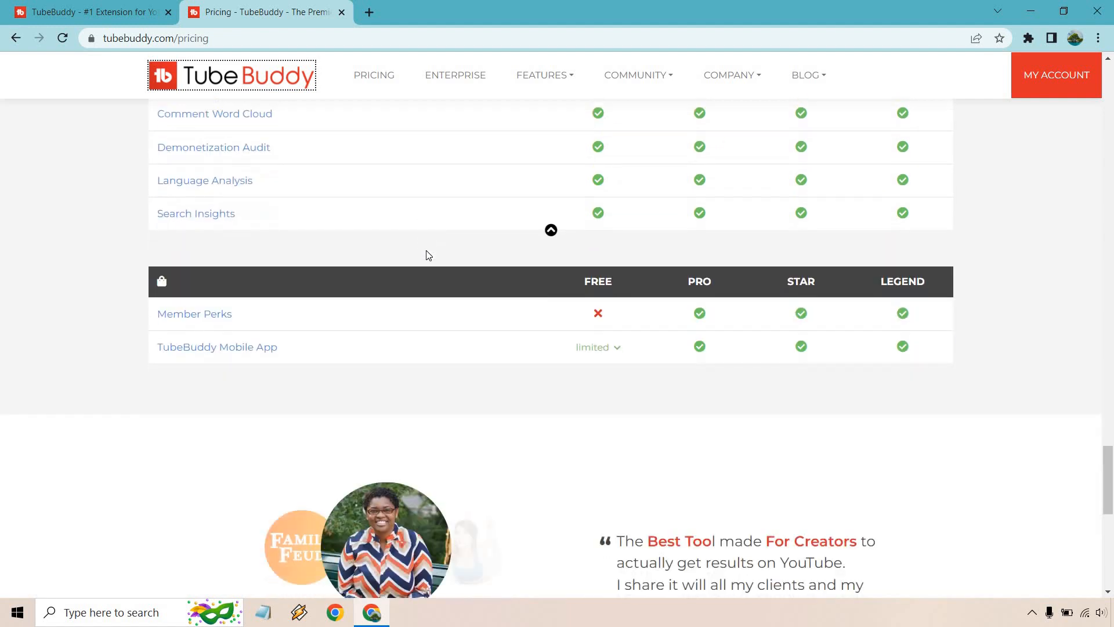
scroll("down", 3)
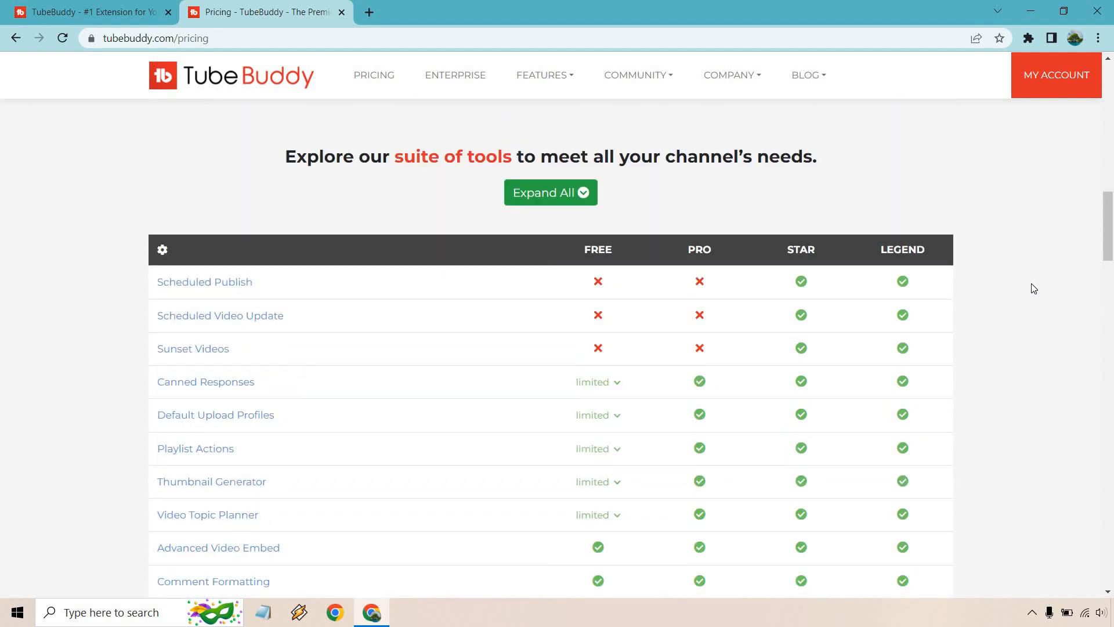
scroll("down", 3)
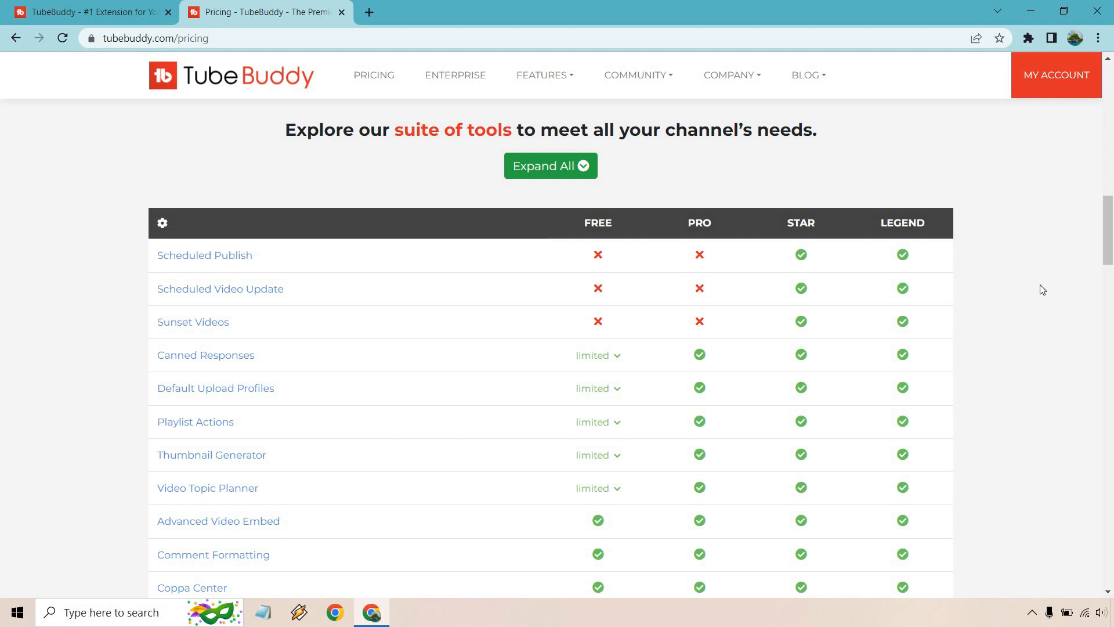
mouse_move(1014, 309)
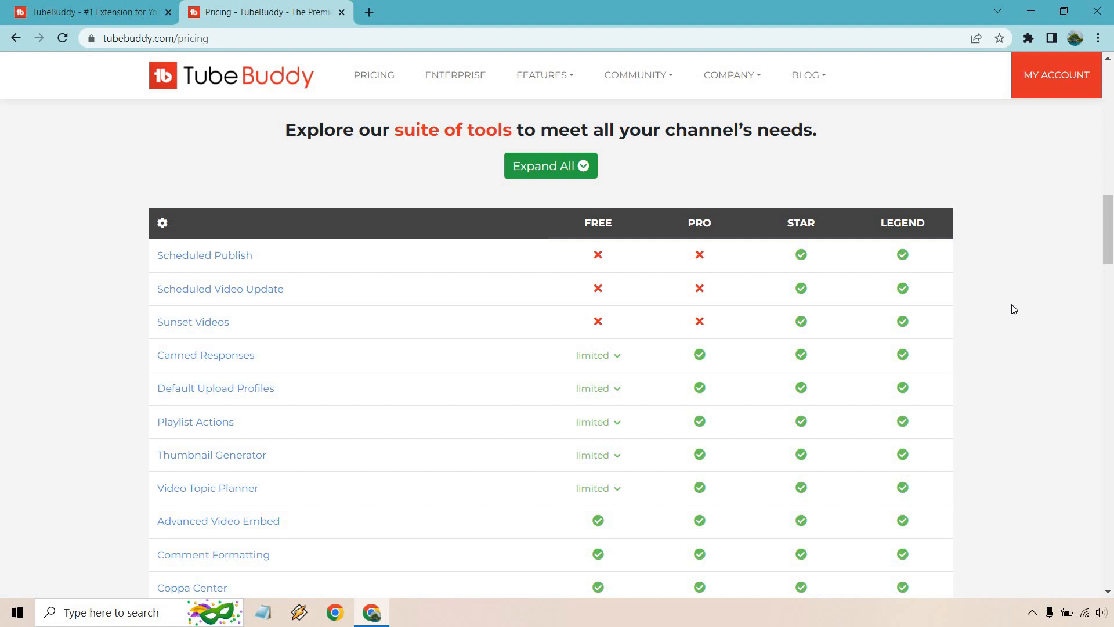